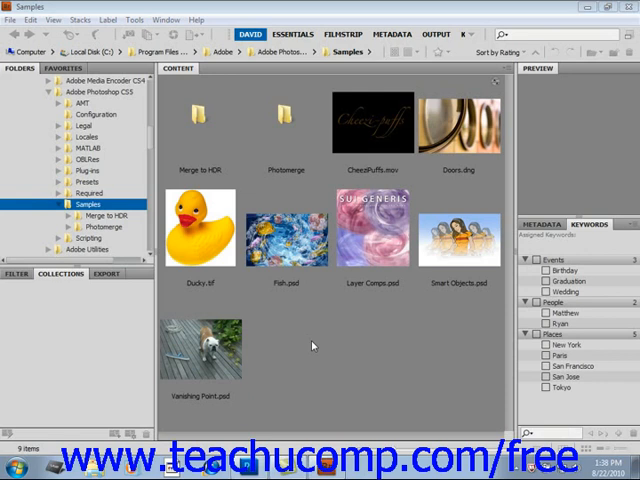
mouse_move(308, 345)
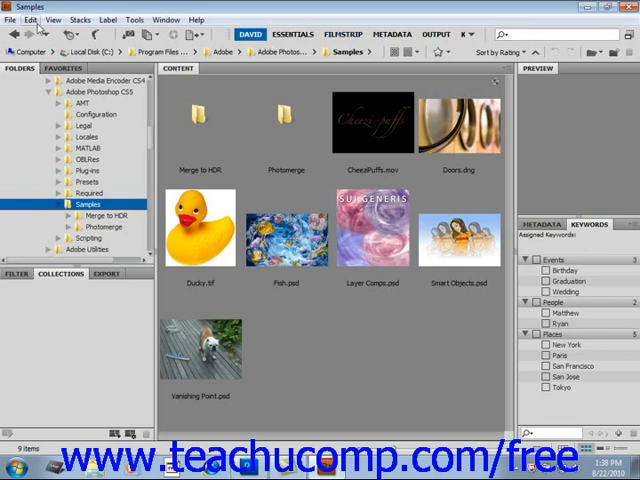
- Open the Find dialog from the Edit menu to search the Samples folder
left_click(31, 19)
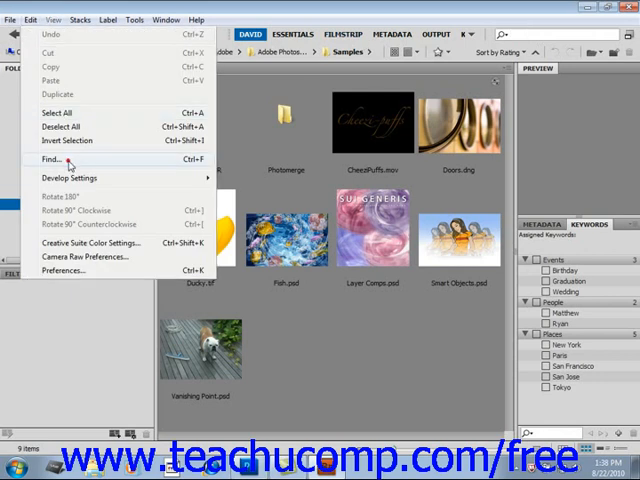
left_click(48, 158)
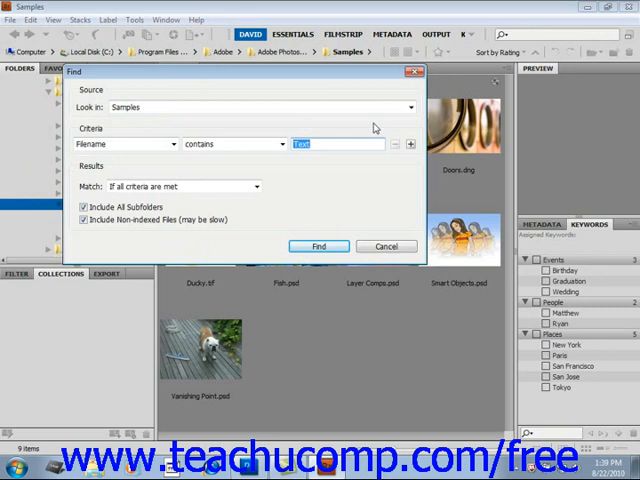
left_click(407, 107)
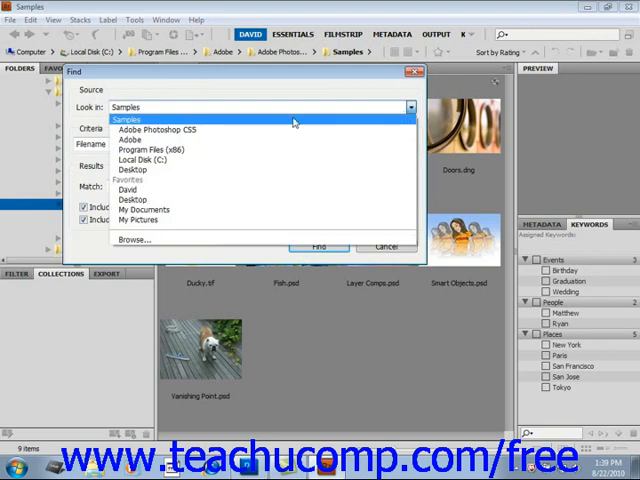
left_click(127, 119)
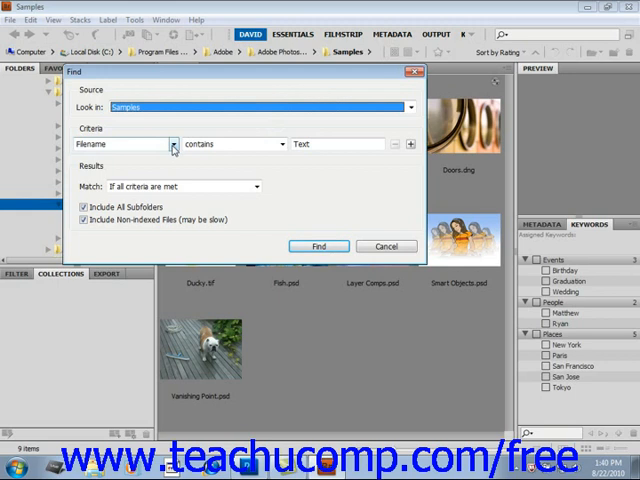
left_click(172, 144)
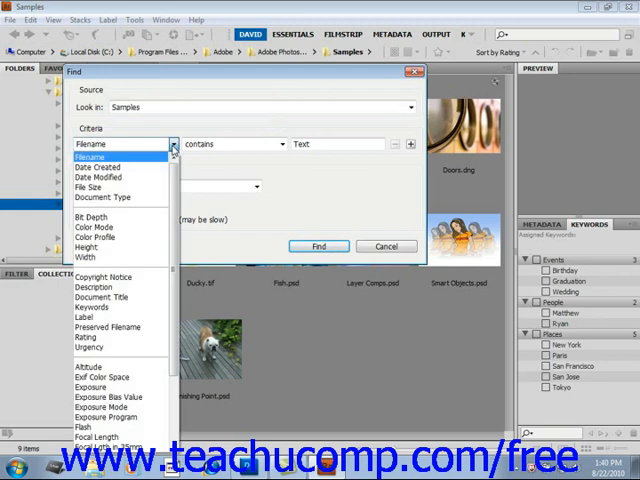
mouse_move(120, 166)
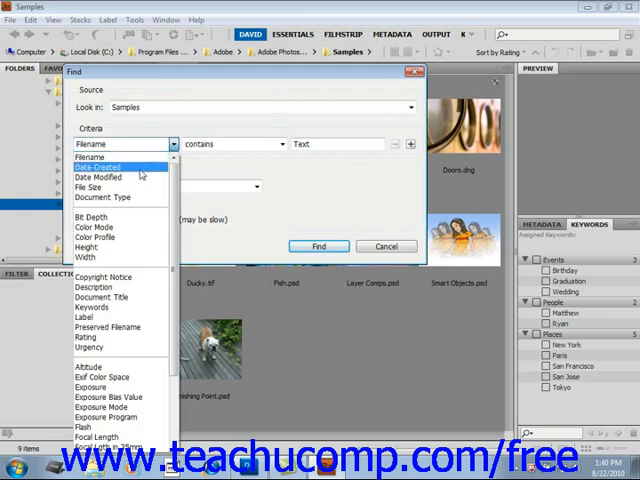
mouse_move(100, 197)
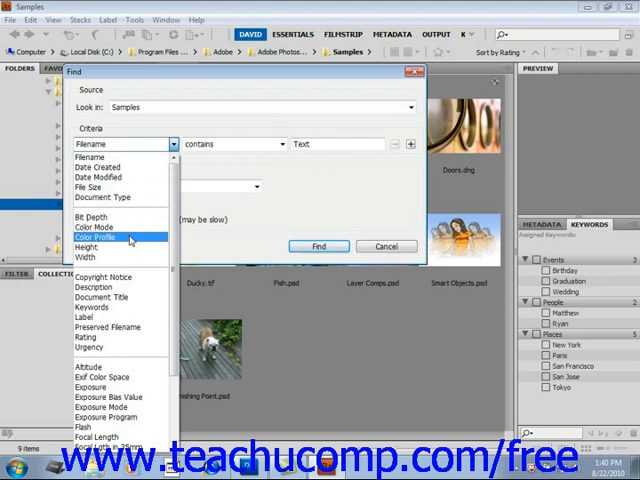
mouse_move(95, 157)
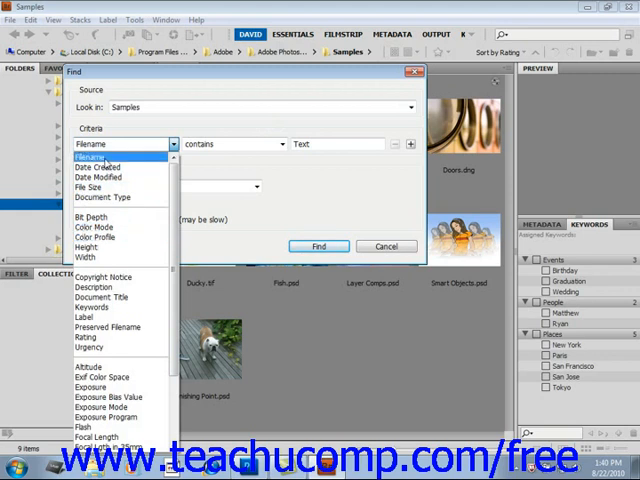
left_click(90, 158)
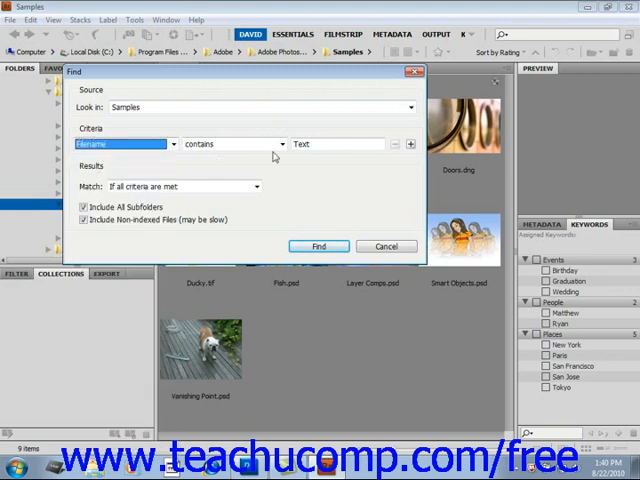
left_click(283, 144)
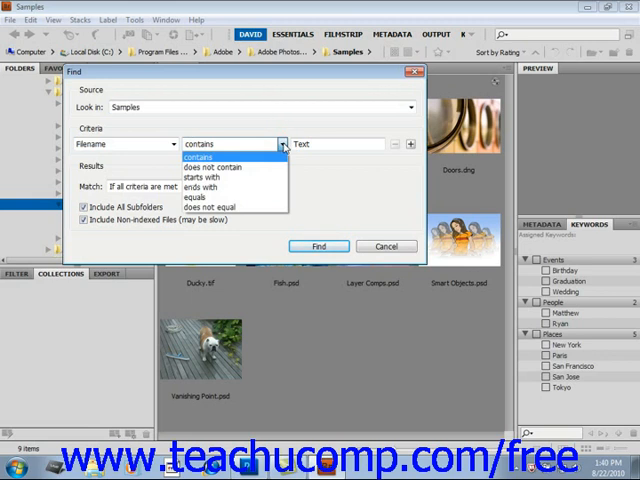
left_click(200, 155)
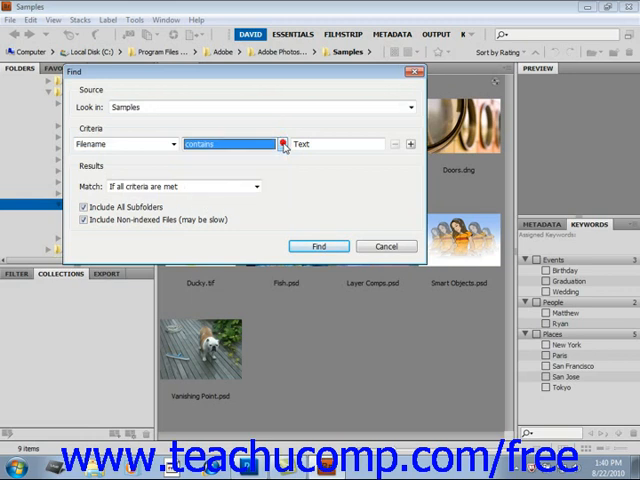
left_click(335, 144)
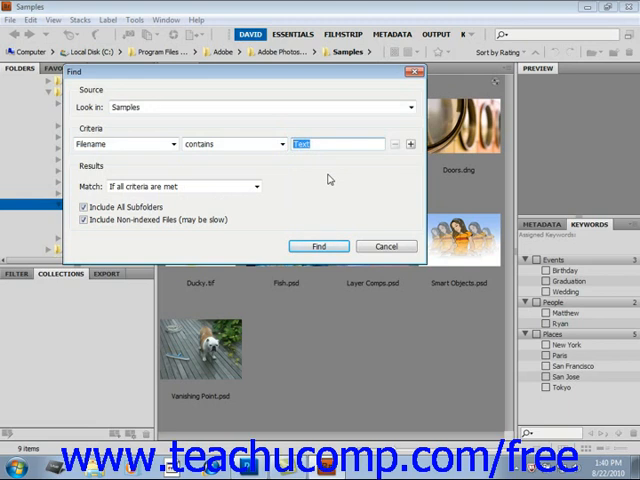
- Enter 'Ducky' as the filename criterion, adding and then removing a second criterion row
type("Ducky")
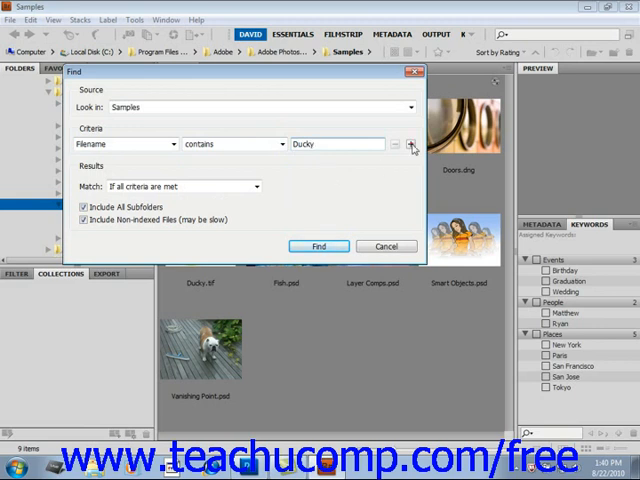
left_click(410, 143)
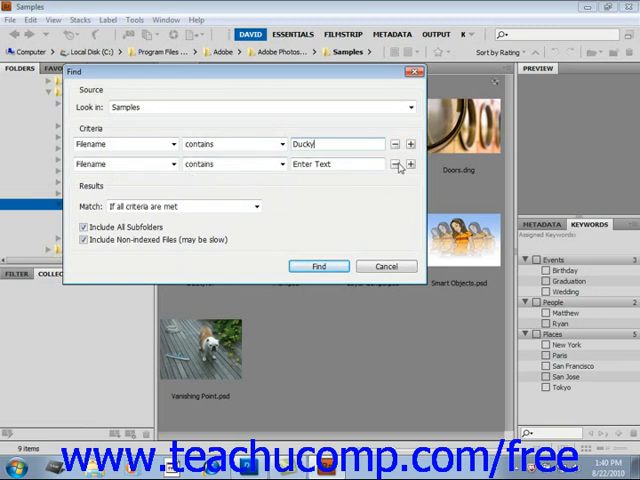
left_click(395, 164)
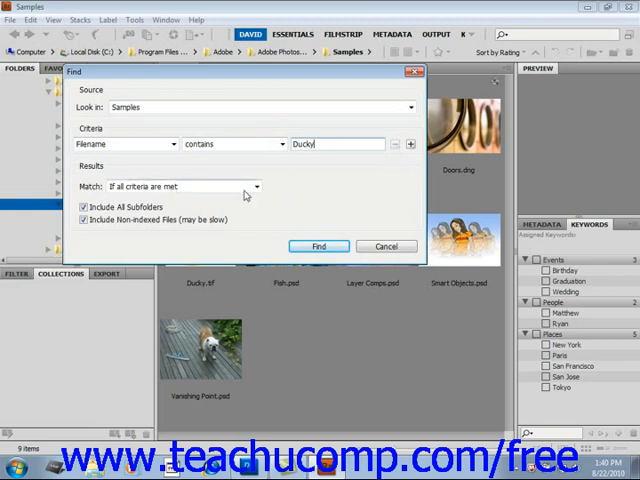
- Keep Match on 'If all criteria are met' and run the search for Ducky.tif
left_click(256, 186)
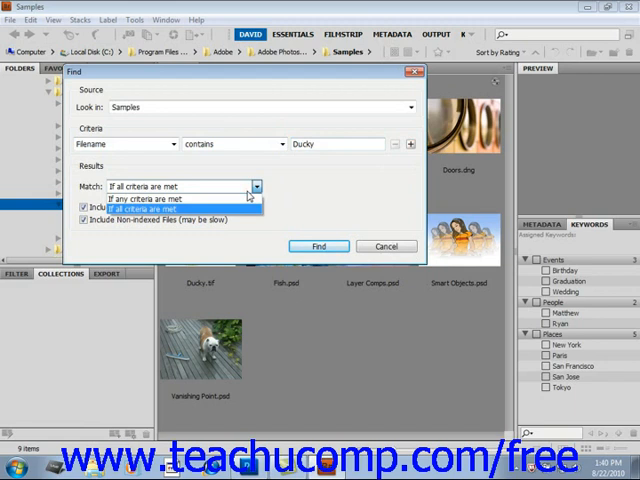
left_click(165, 208)
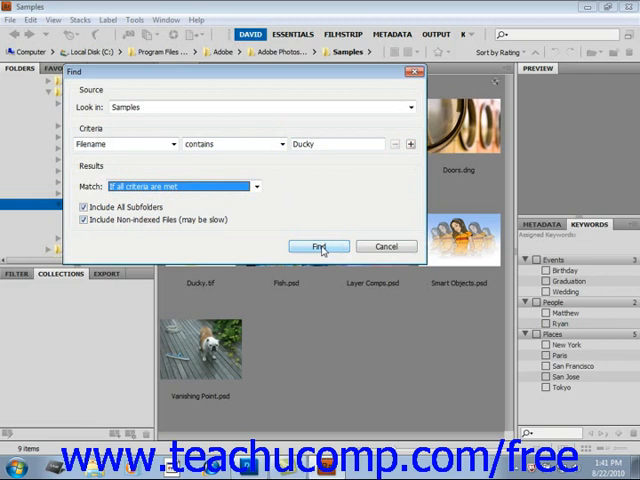
left_click(318, 246)
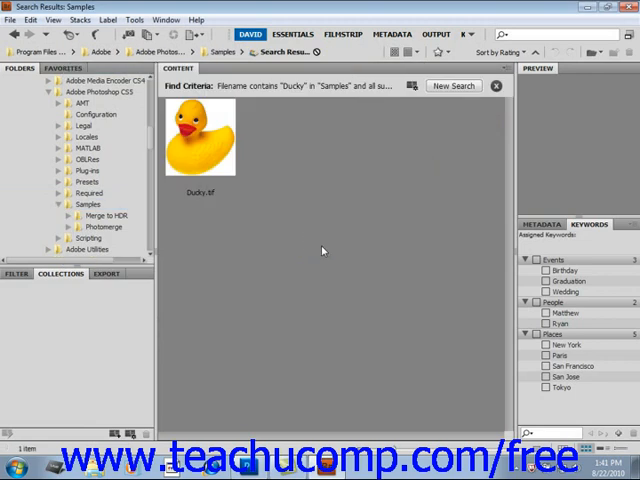